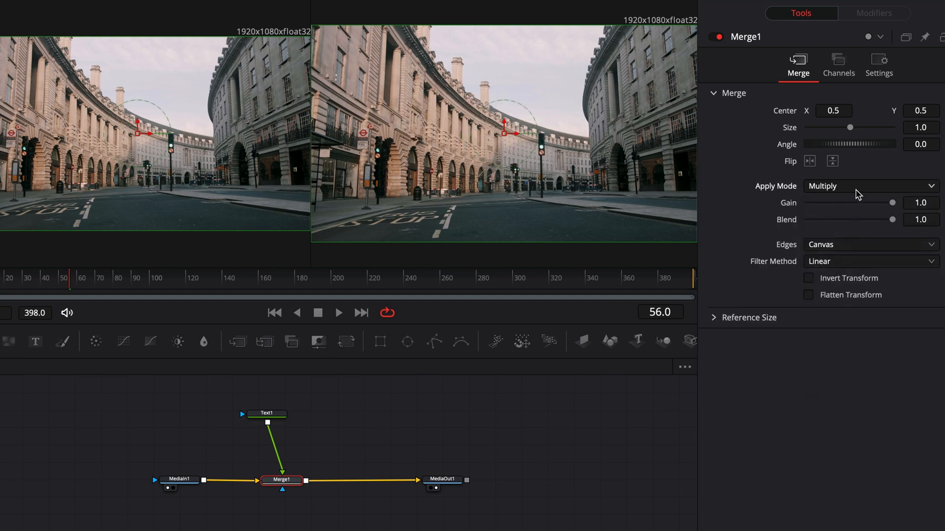
- Set Merge1's Apply Mode to Lighten
left_click(871, 186)
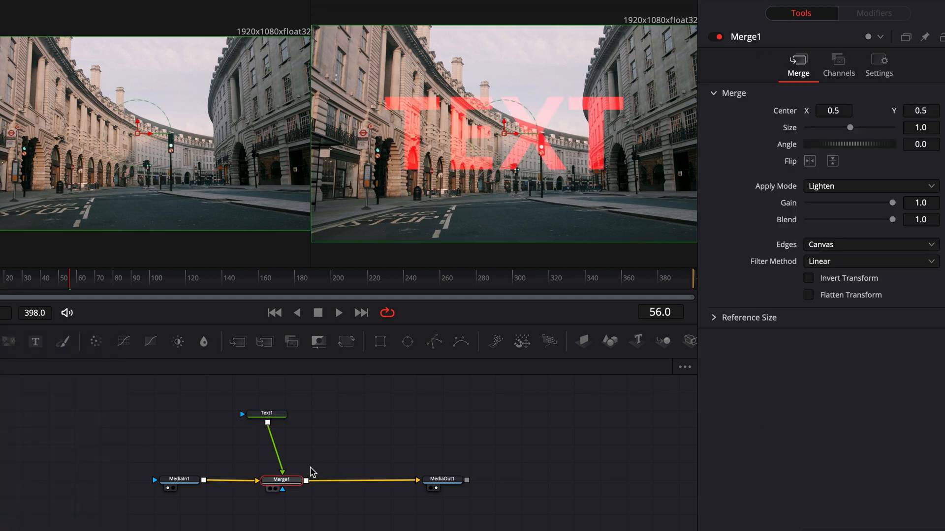
left_click(870, 186)
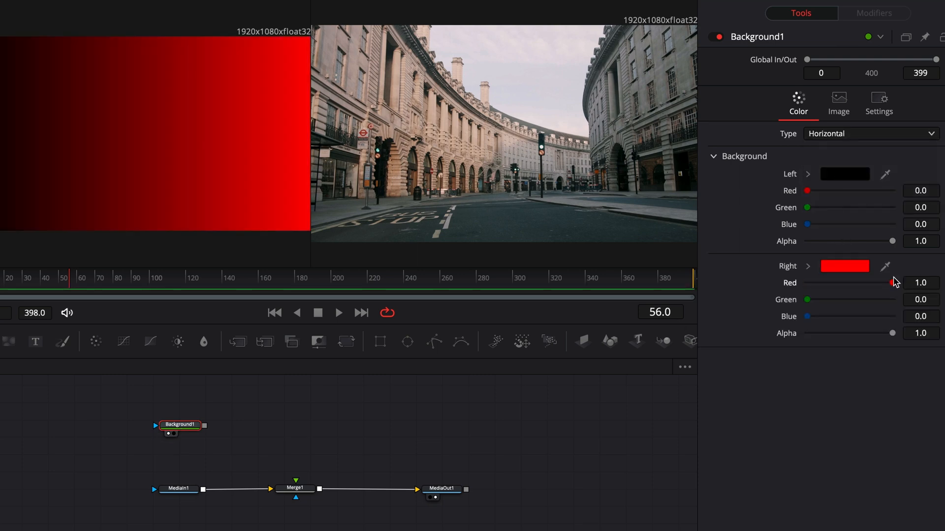
- Cycle Background1's Type through Four Corner and Gradient, ending on Solid Color
left_click(872, 133)
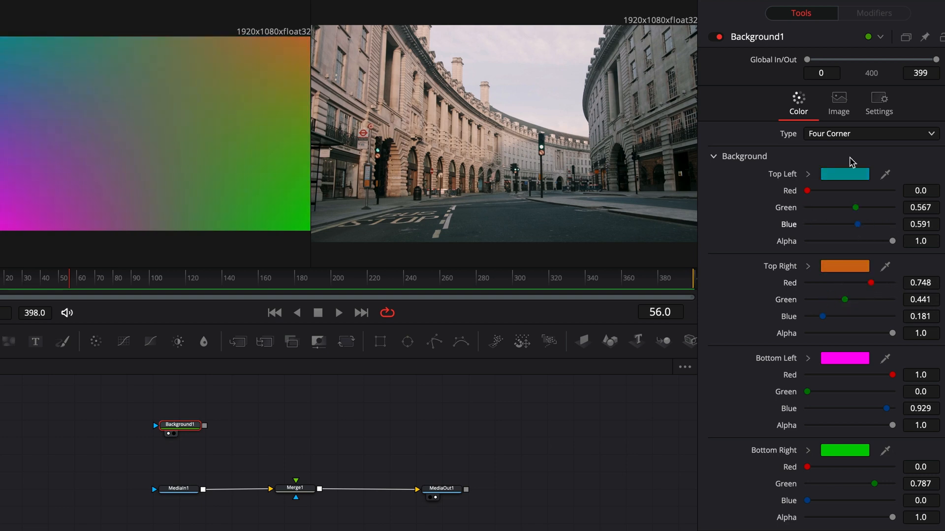
left_click(871, 133)
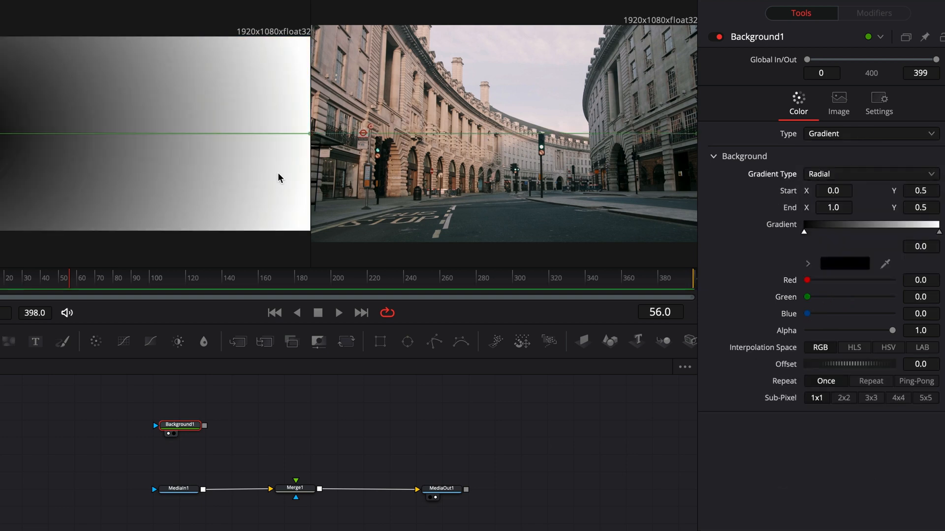
left_click(871, 133)
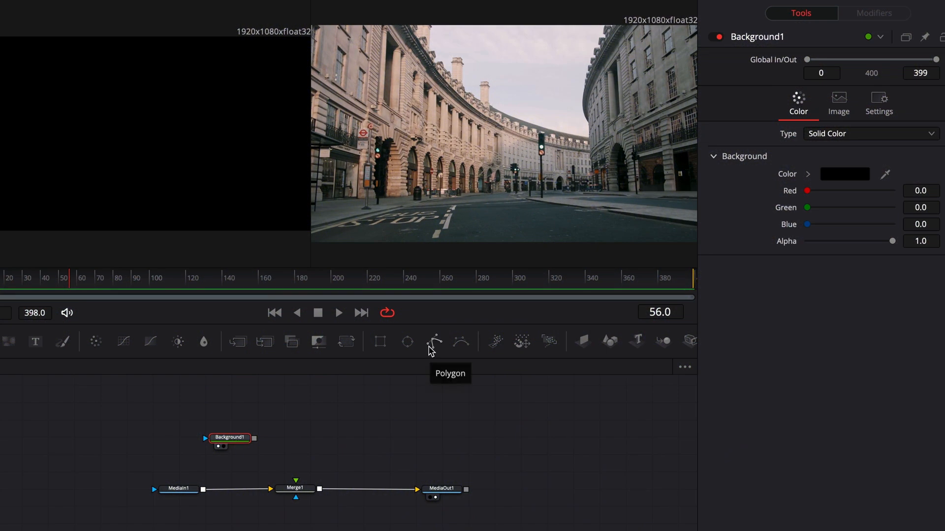
left_click(433, 342)
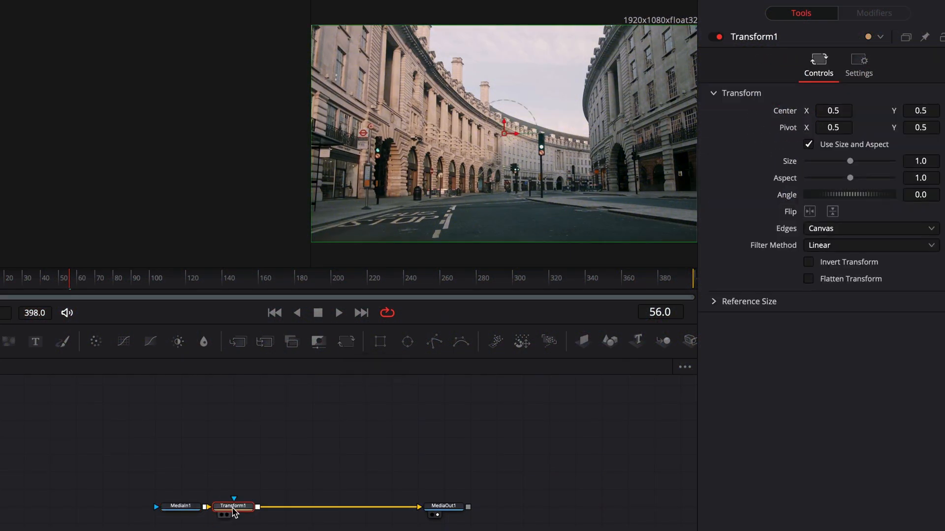
- Move Transform1 into the middle of the flow and set its Edges to Wrap
left_click_drag(851, 161, 849, 161)
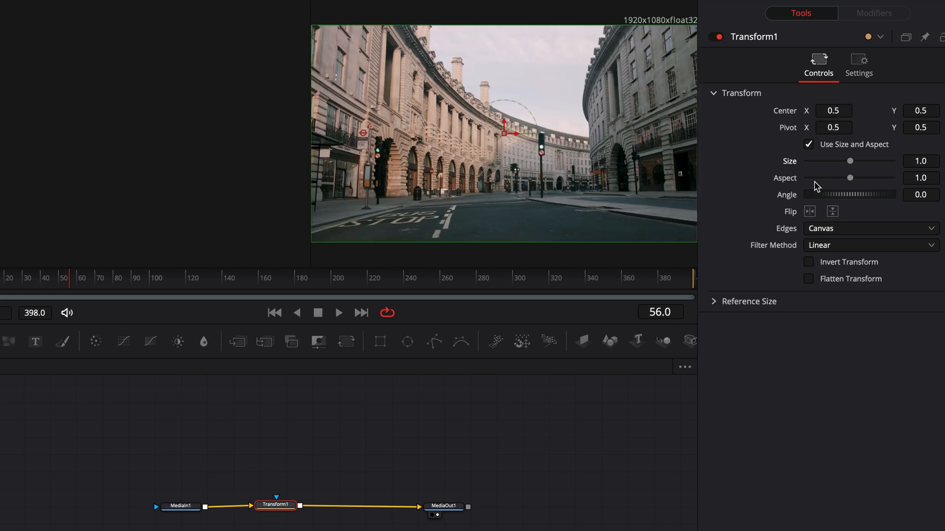
left_click(871, 228)
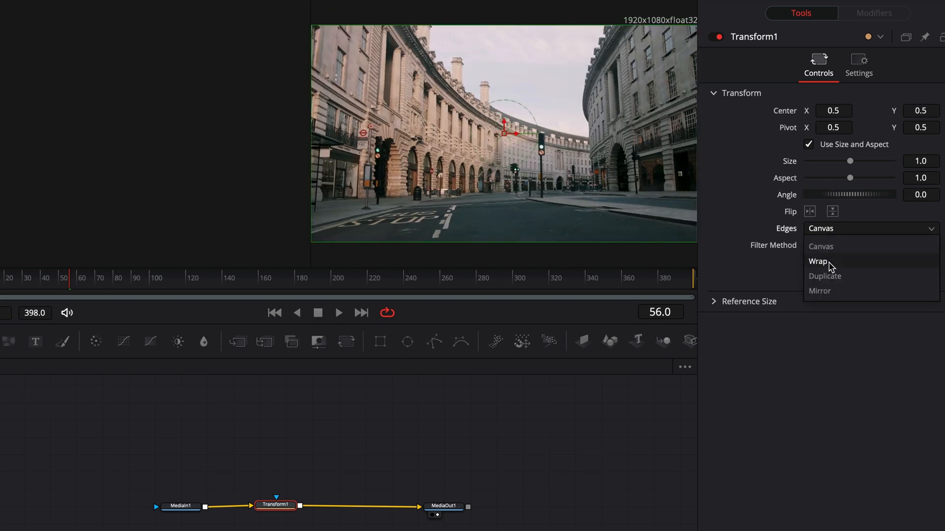
left_click(819, 291)
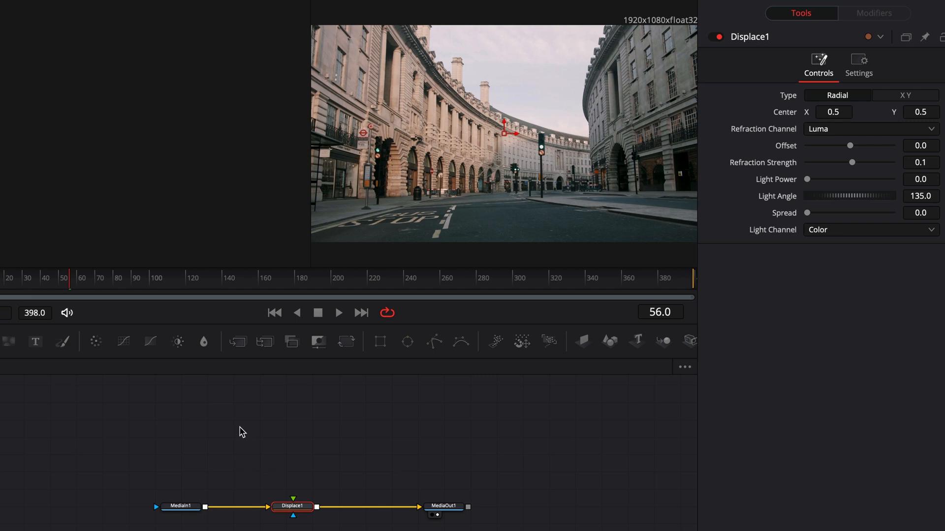
mouse_move(305, 528)
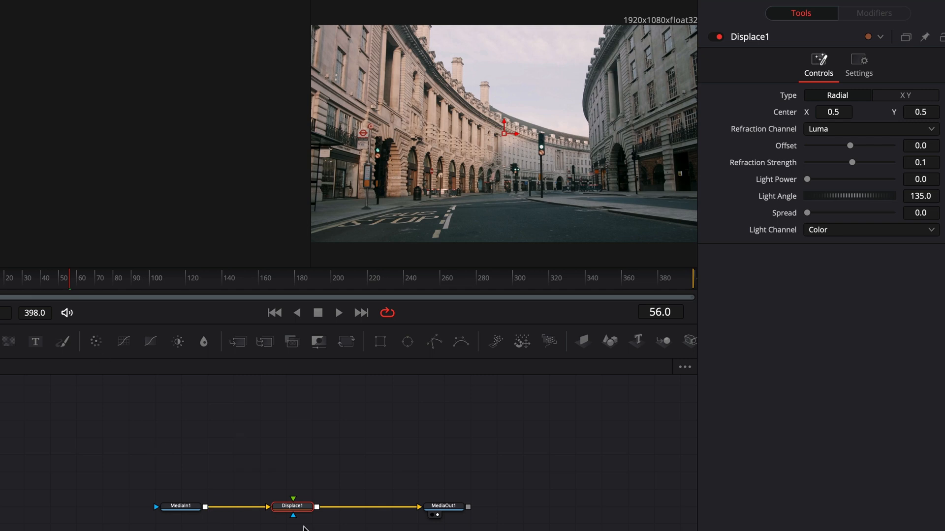
- Raise the Displace node's Refraction Strength to about 0.6
left_click_drag(835, 162, 862, 162)
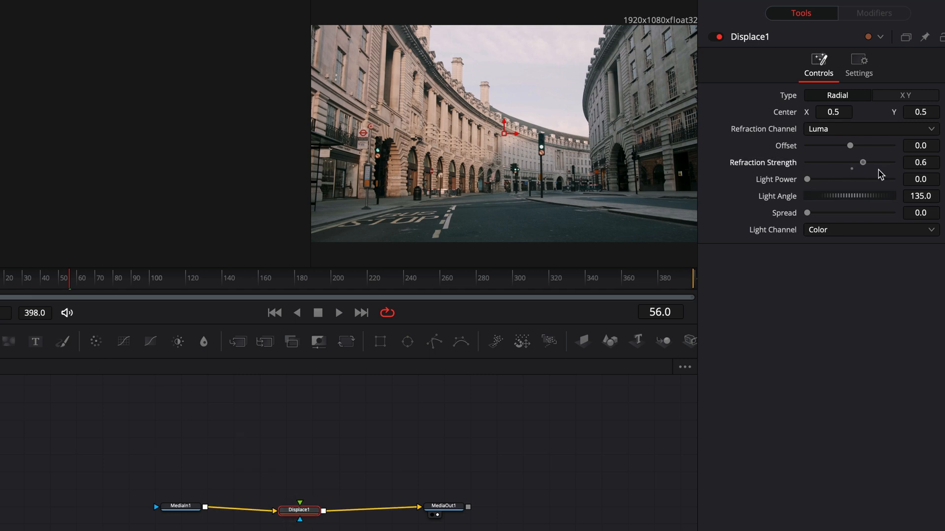
left_click_drag(862, 162, 851, 162)
type("glow")
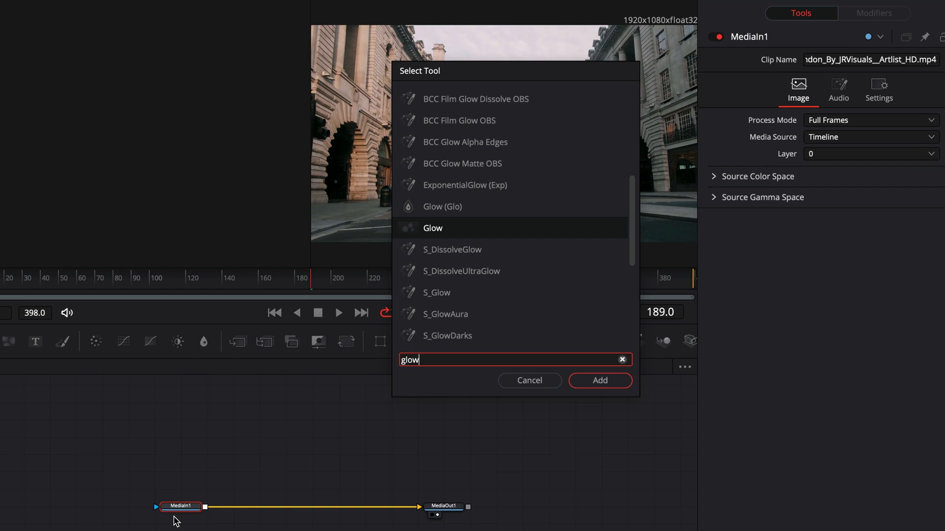
- Select an entry in the Select Tool results for 'lu'
left_click(600, 380)
type("lu")
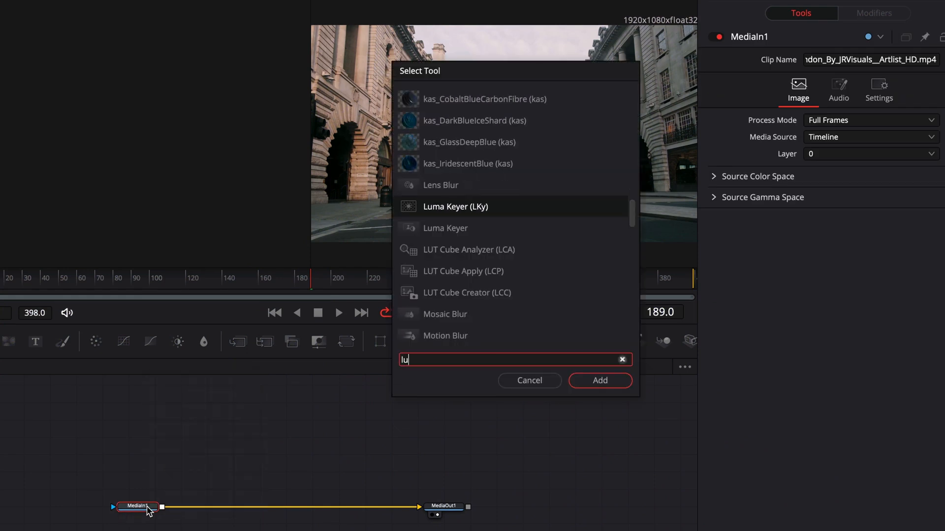
- Add a Luma Keyer and tune its Low and High thresholds to 0.3 and 0.822
left_click(600, 380)
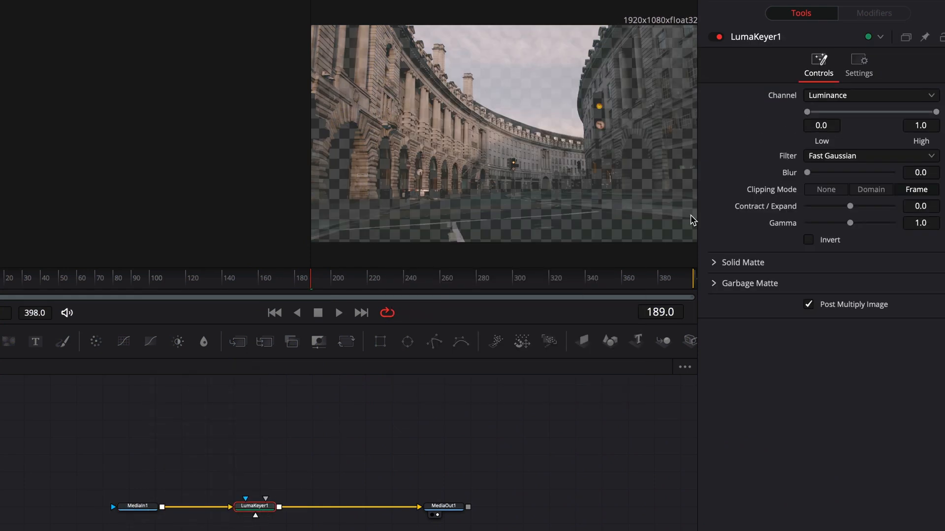
left_click(871, 95)
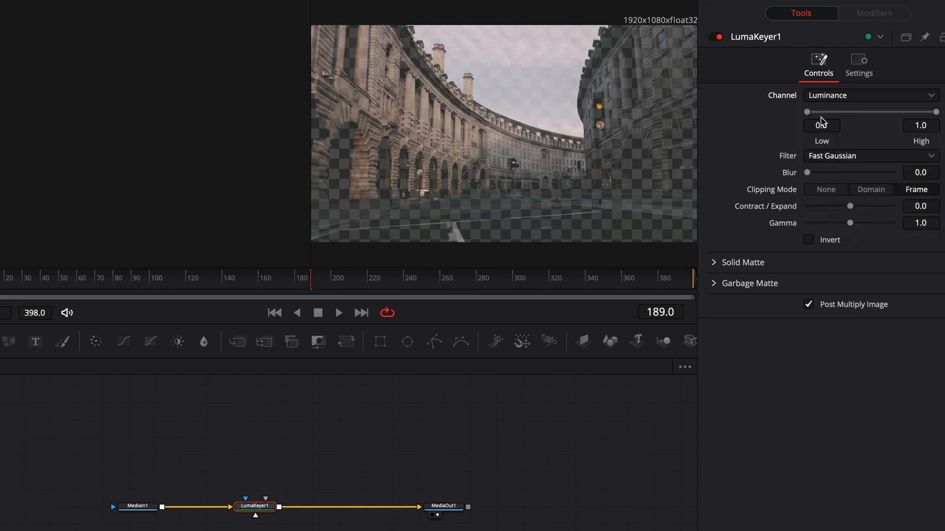
left_click_drag(807, 112, 896, 112)
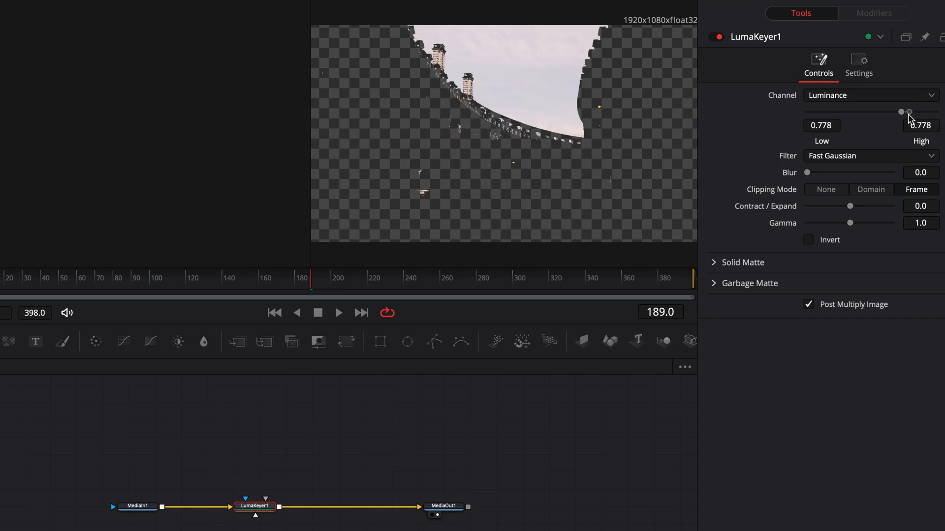
left_click_drag(899, 112, 843, 113)
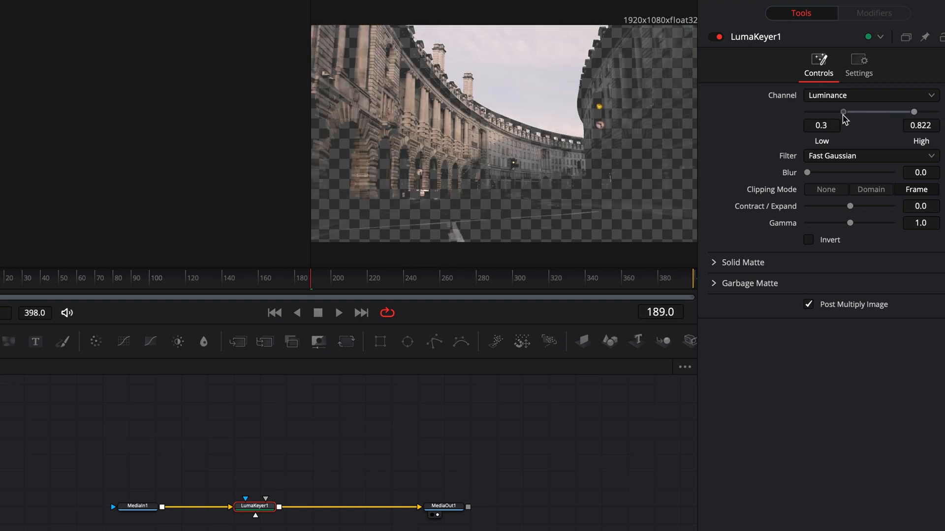
left_click_drag(843, 112, 906, 112)
type("plan")
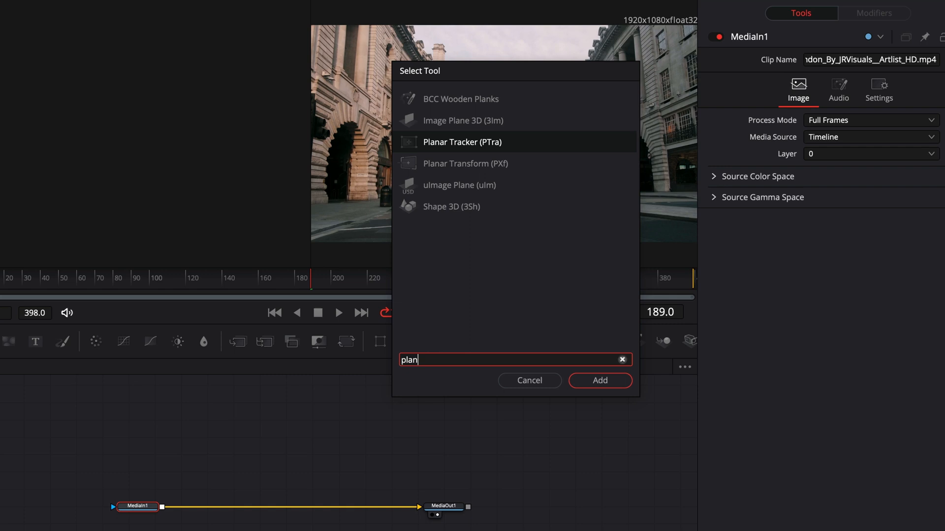
- Add a Planar Tracker and set its Tracker to Hybrid Point/Area
left_click(600, 381)
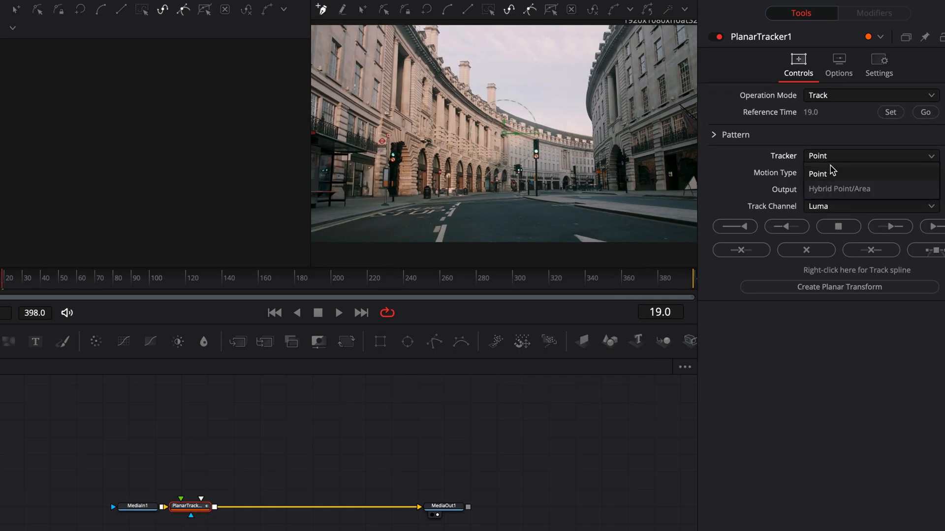
left_click(935, 226)
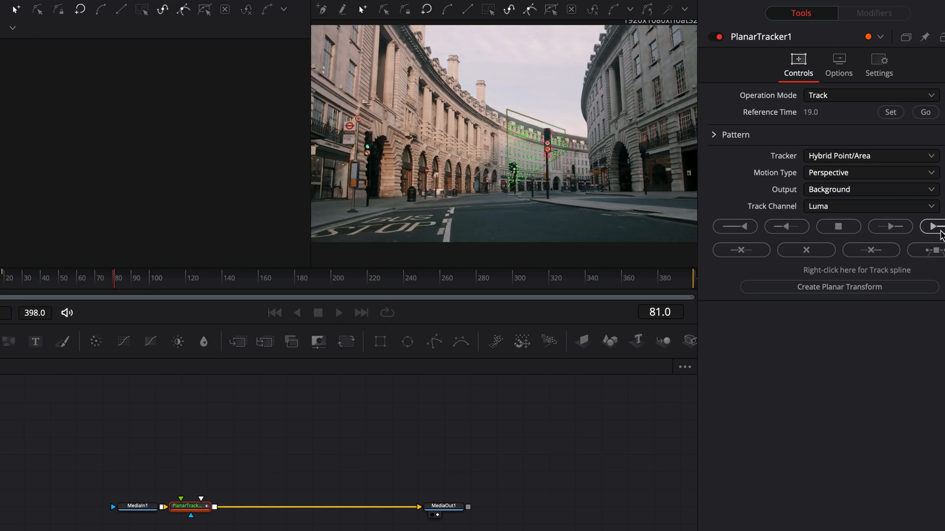